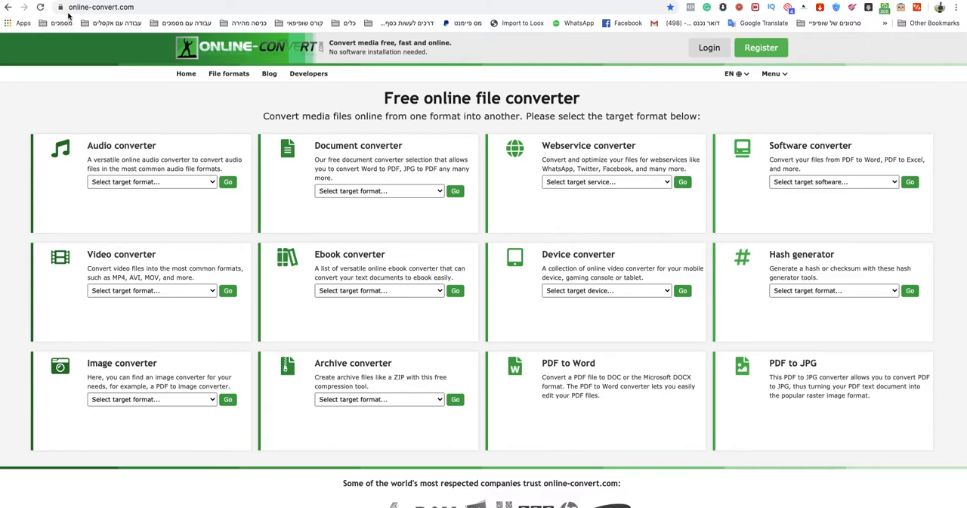
mouse_move(361, 104)
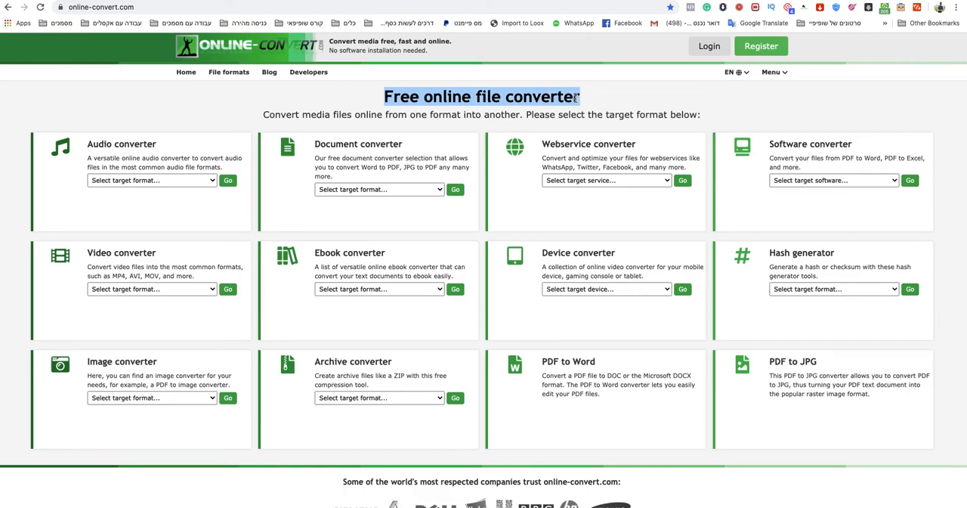
mouse_move(546, 99)
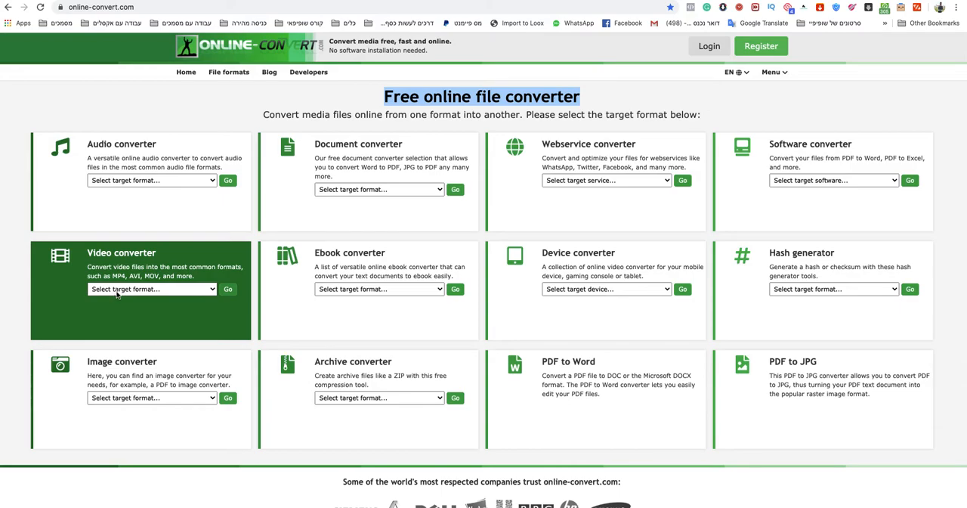
Step: Choose MP4 as the target format in the Video converter dropdown
click(151, 289)
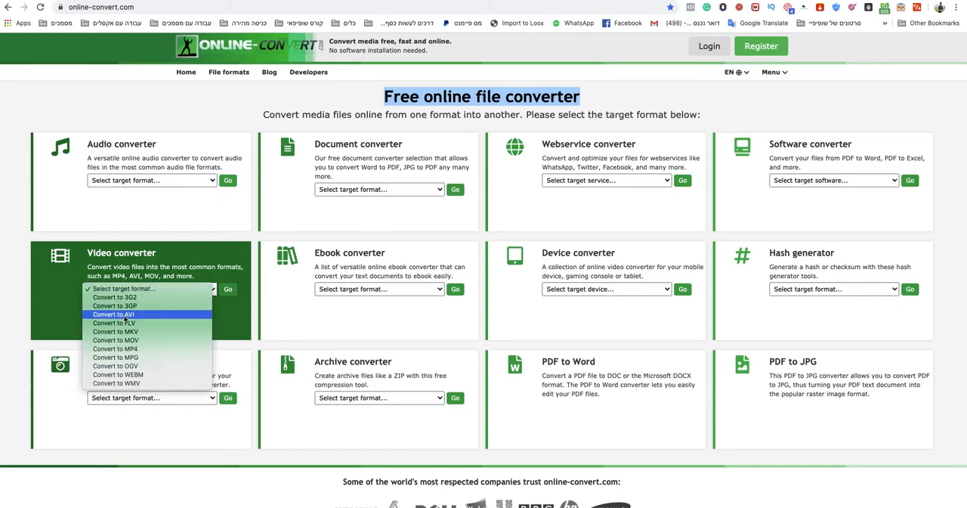
mouse_move(114, 349)
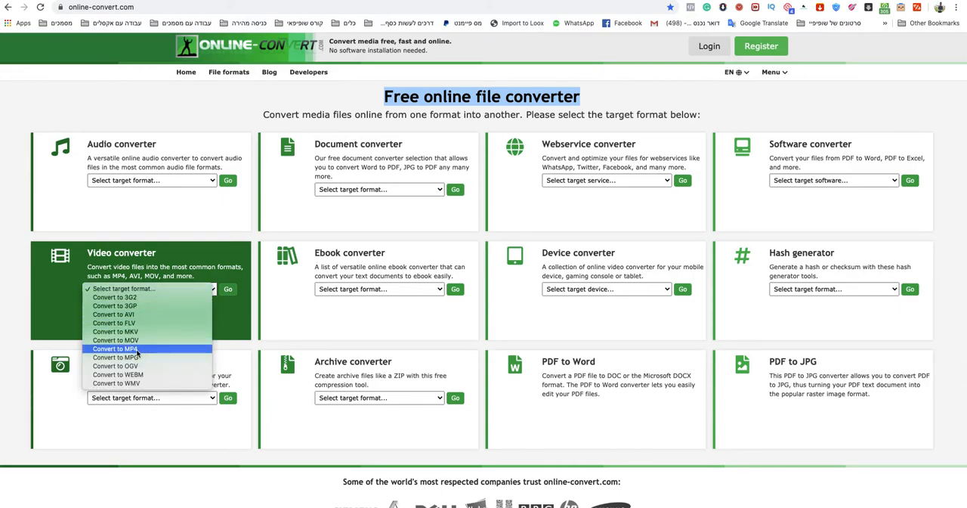
click(115, 348)
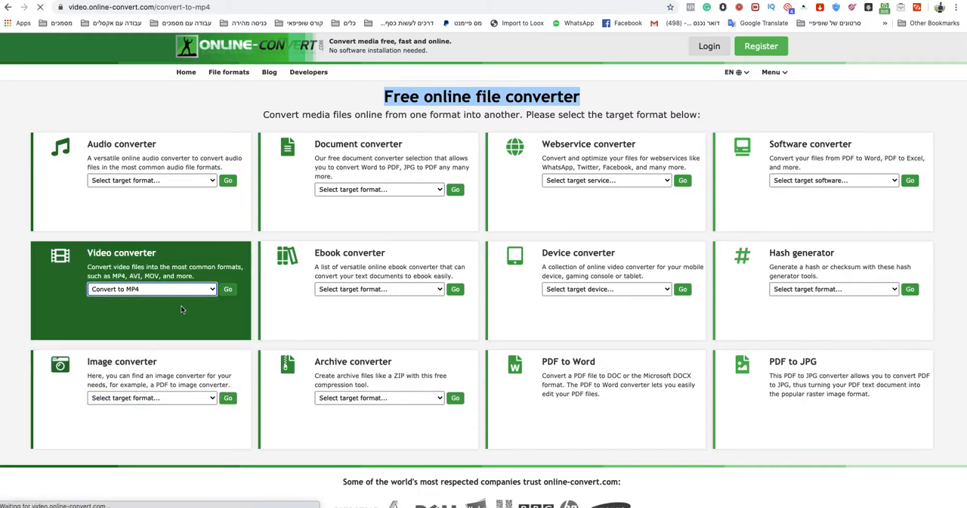
Step: Upload 'ogv file.ogv' to the MP4 converter and start the conversion
click(227, 289)
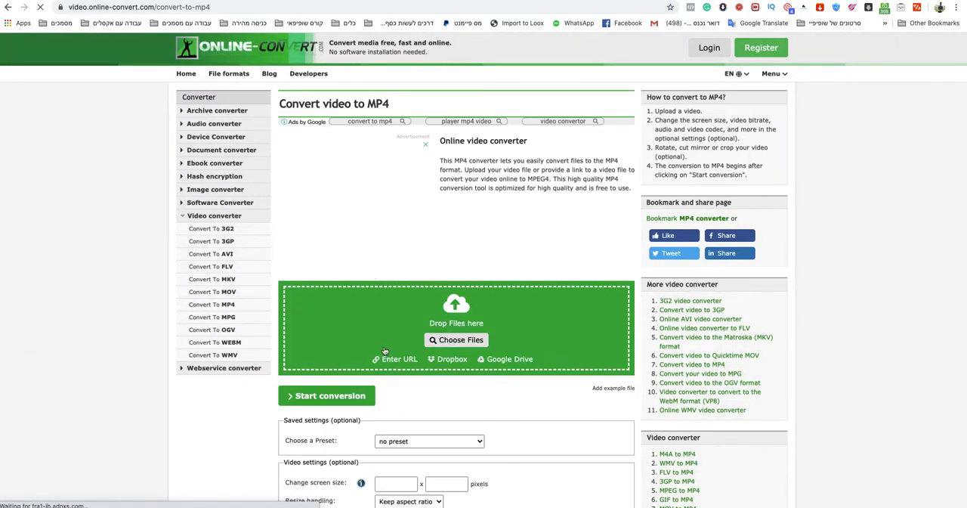
scroll(down, 3)
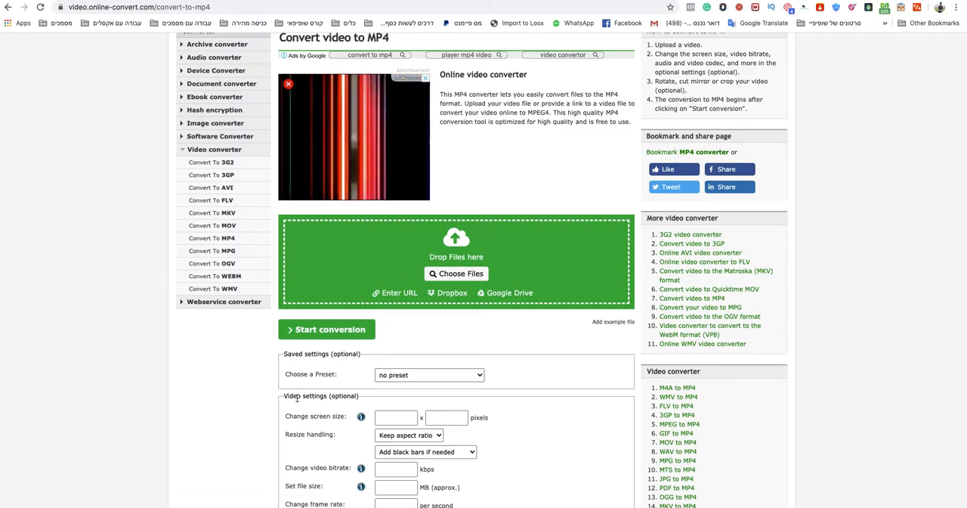
click(456, 273)
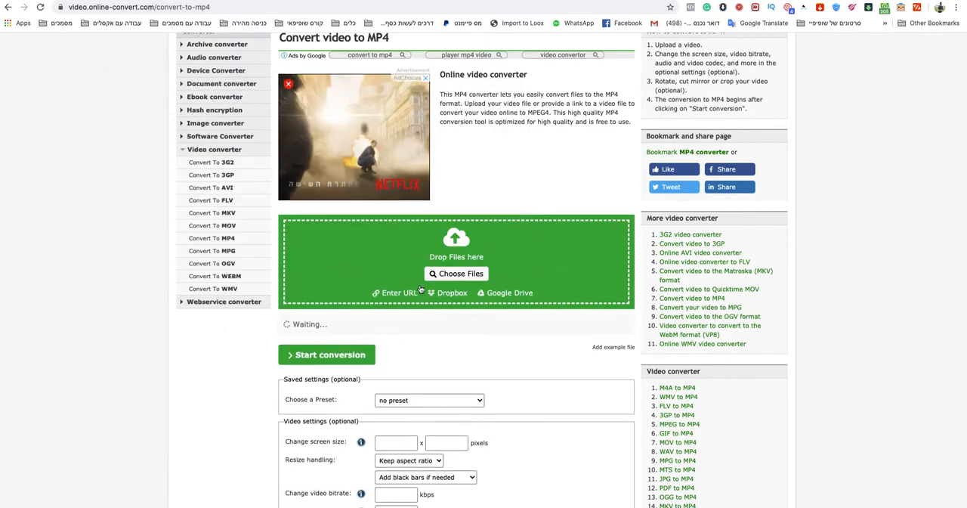
click(457, 273)
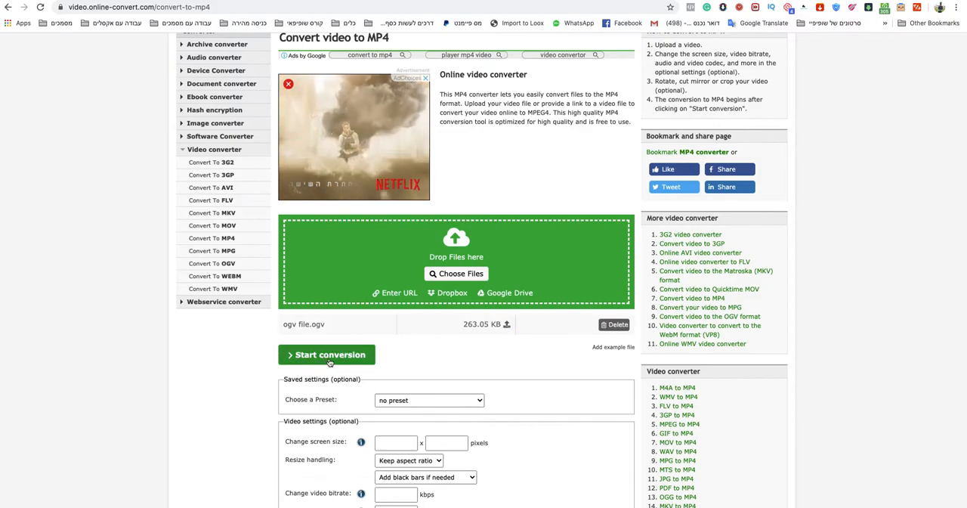
click(329, 355)
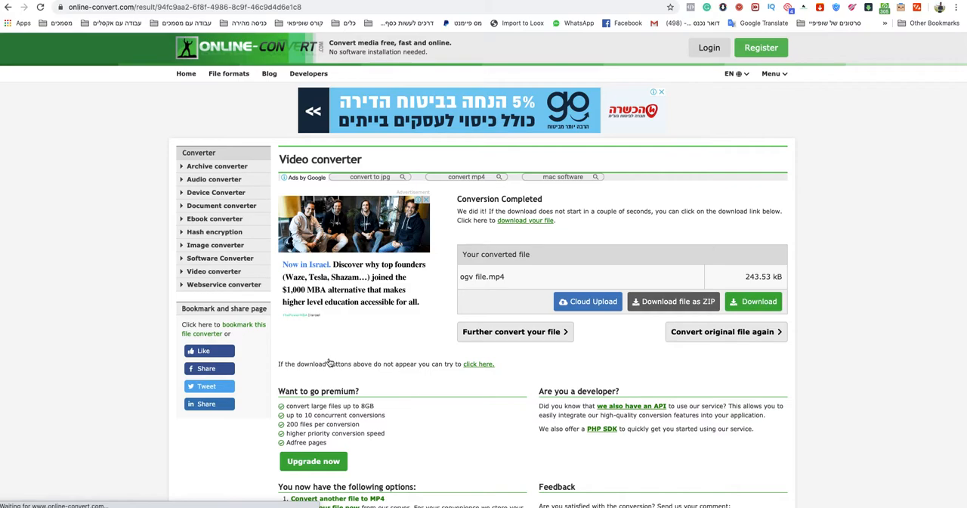
Step: Download the converted video and save it to the Desktop as 123123.mp4
click(752, 301)
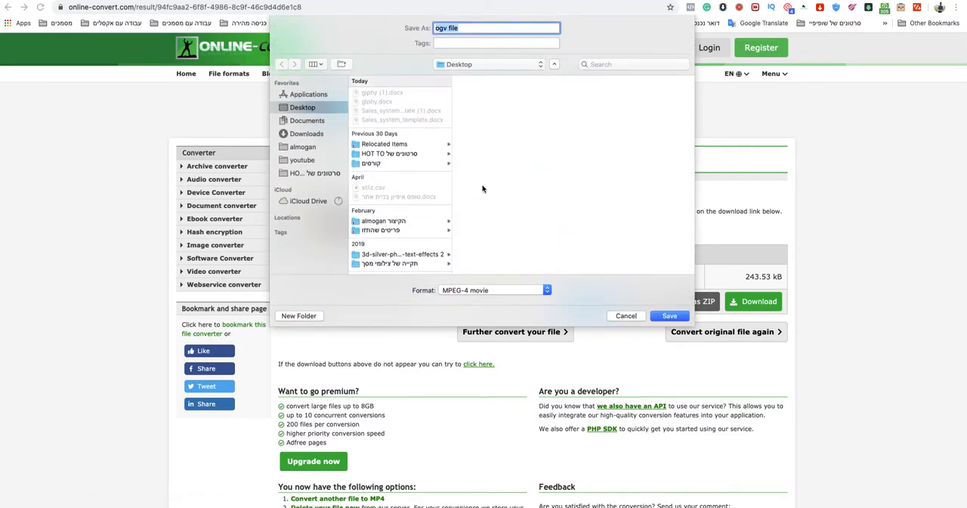
click(668, 316)
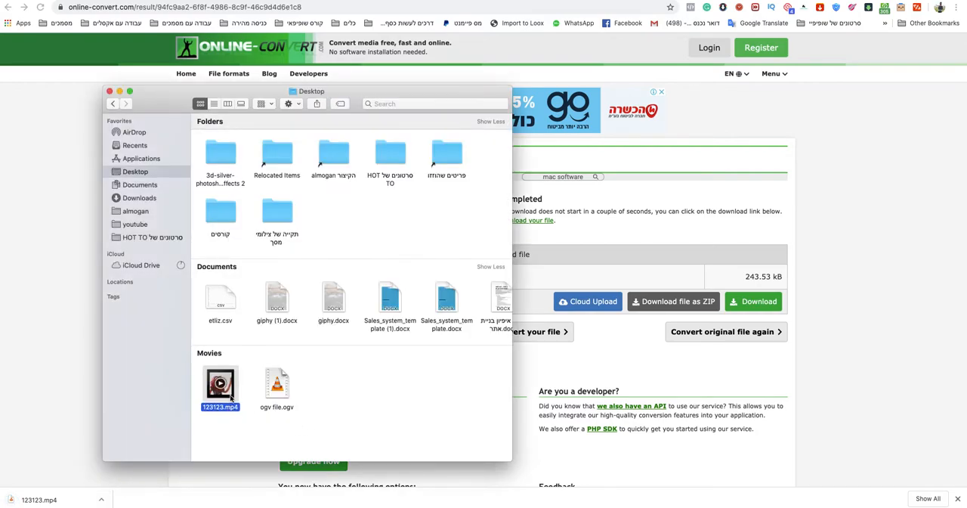
right_click(220, 386)
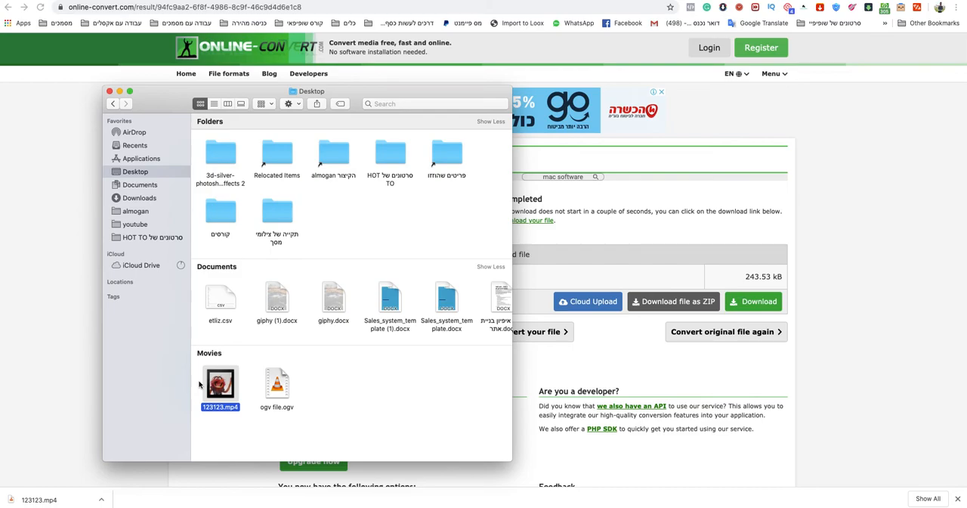
mouse_move(185, 378)
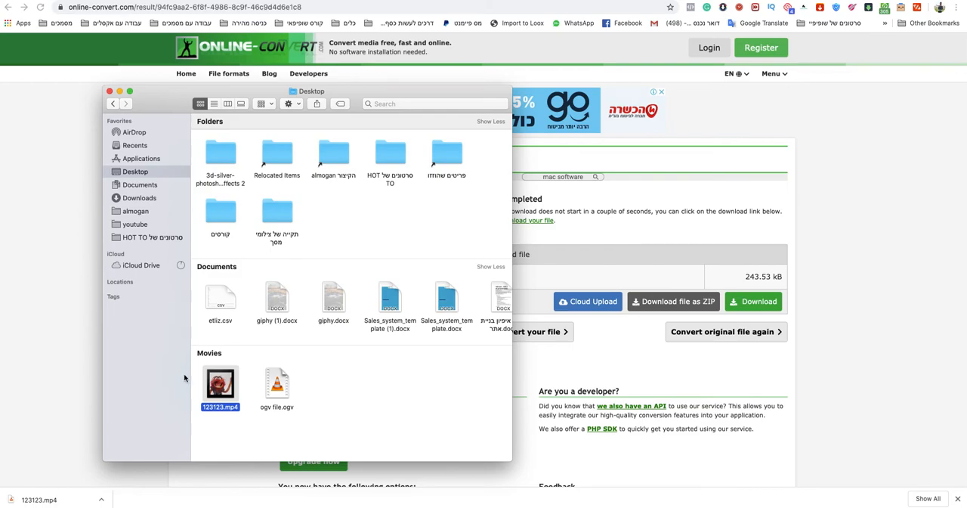
mouse_move(369, 282)
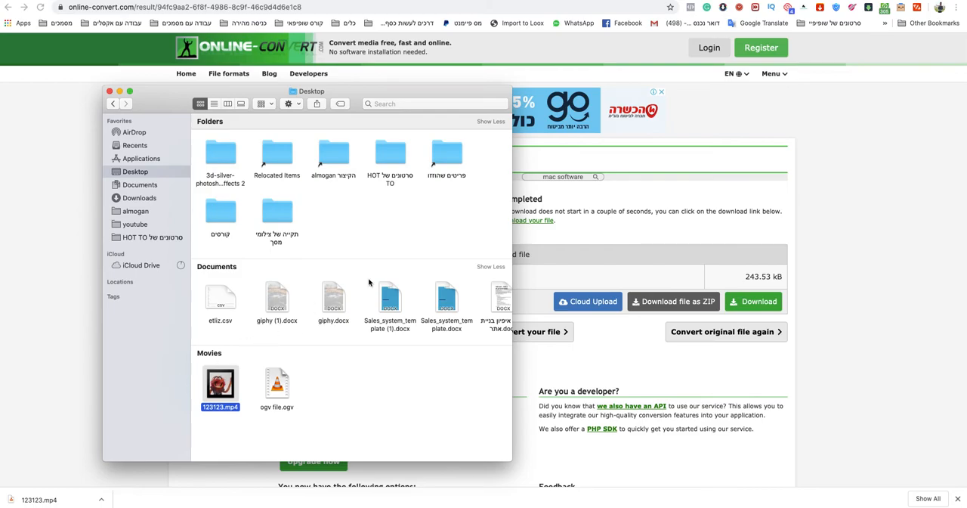